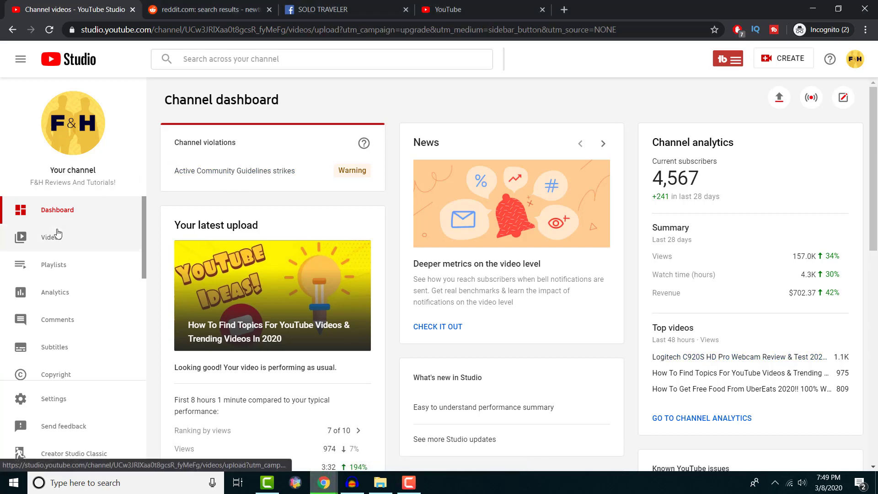
Show the channel's uploaded videos list with its bulk action tools.
left_click(51, 237)
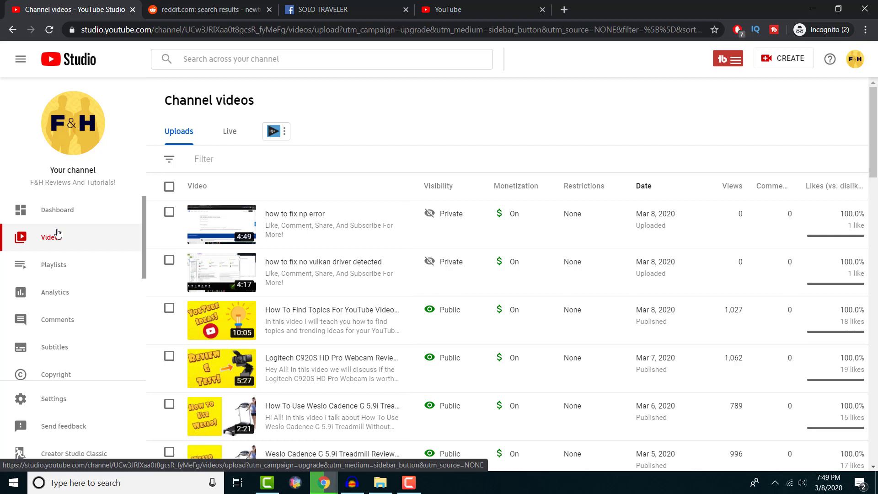
left_click(724, 58)
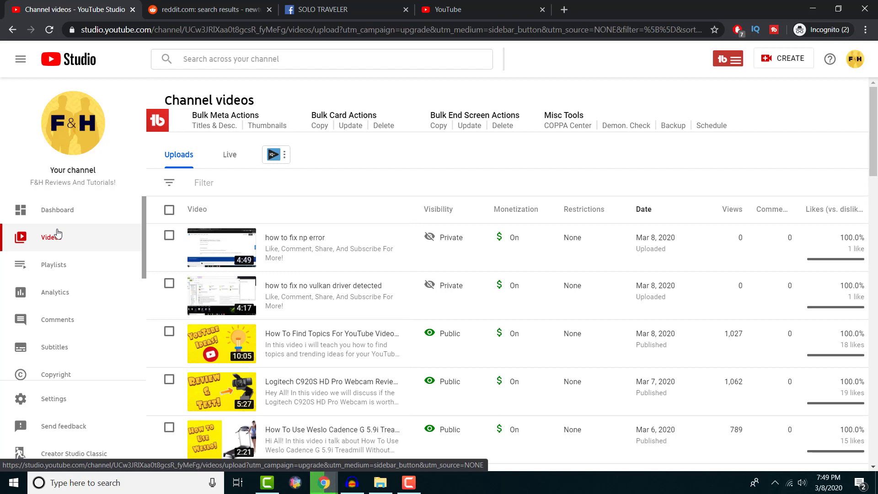
mouse_move(382, 363)
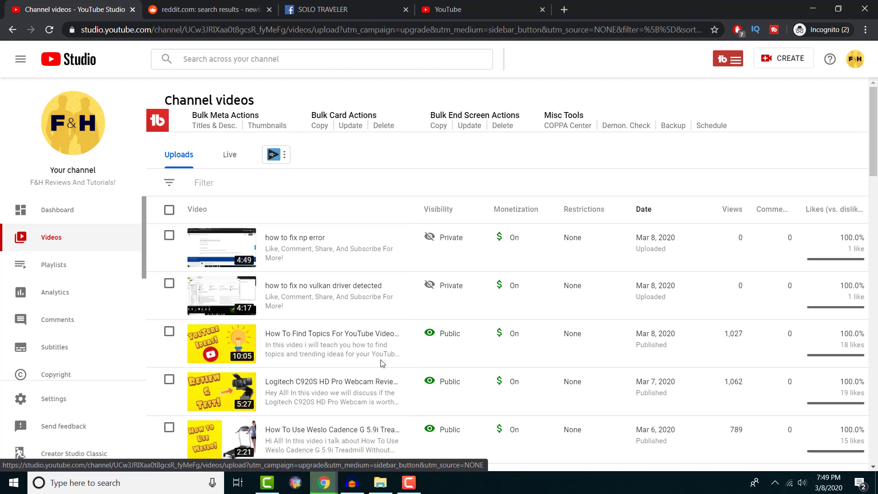
scroll("down", 3)
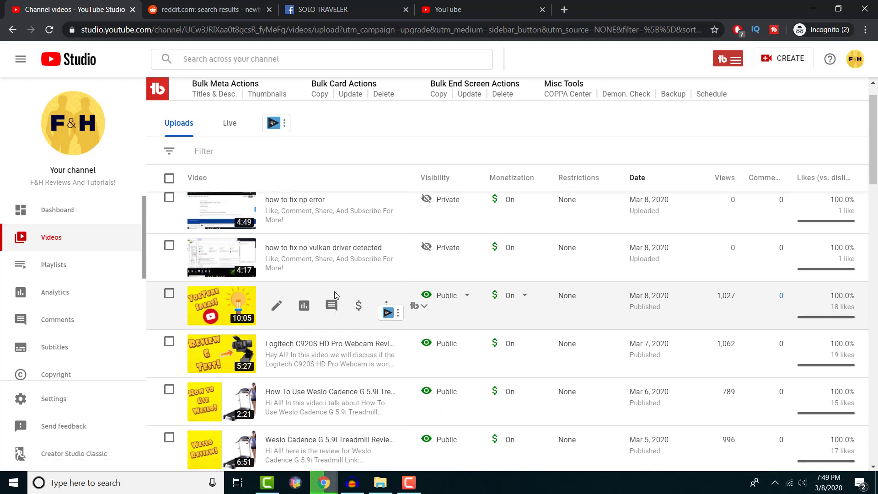
scroll("down", 3)
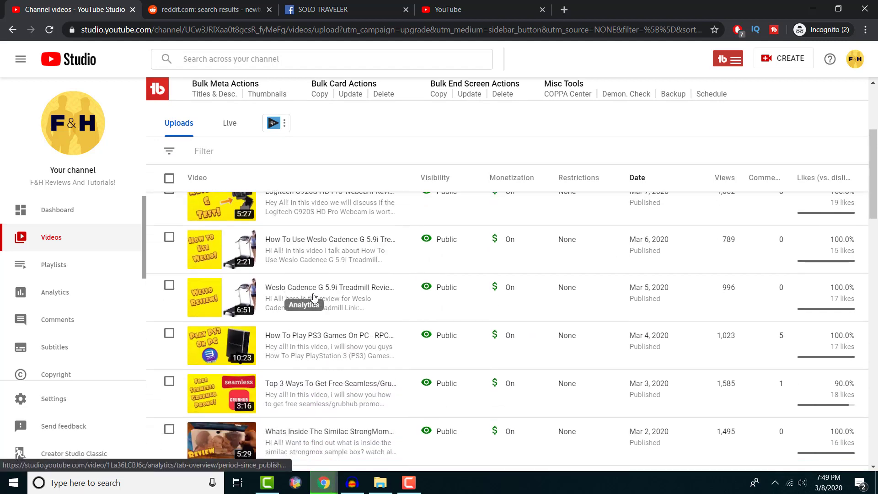
scroll("down", 3)
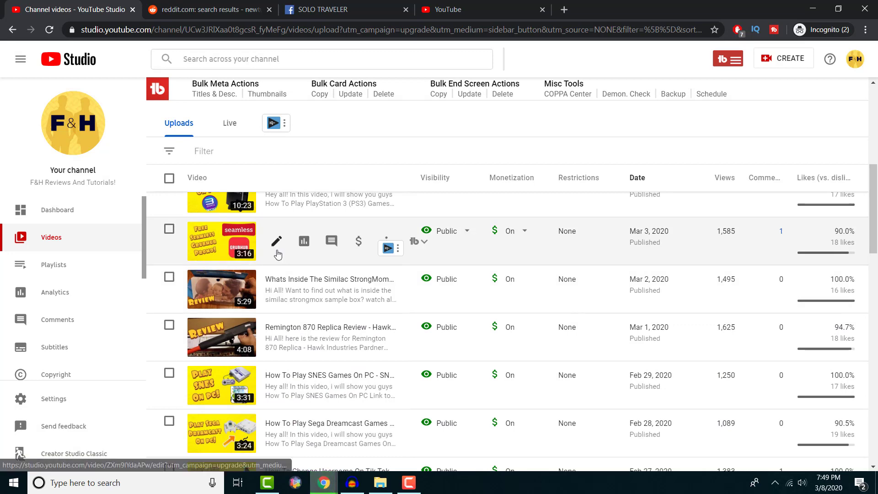
scroll("down", 3)
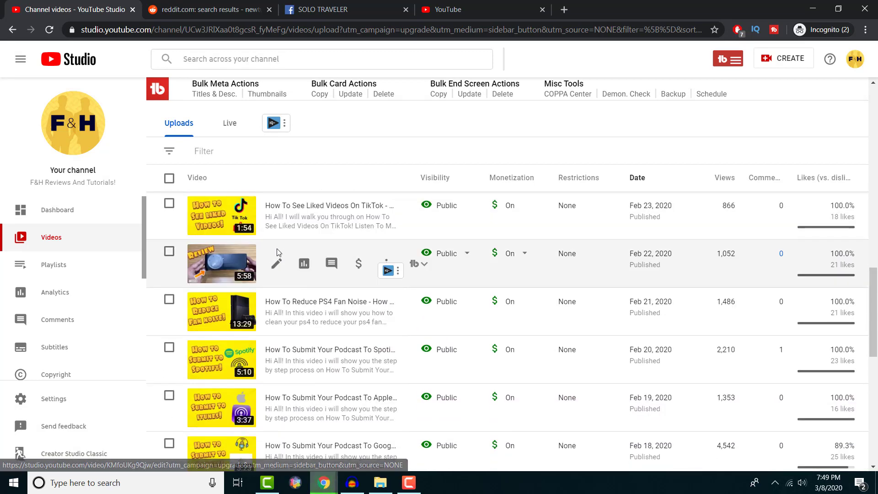
scroll("down", 3)
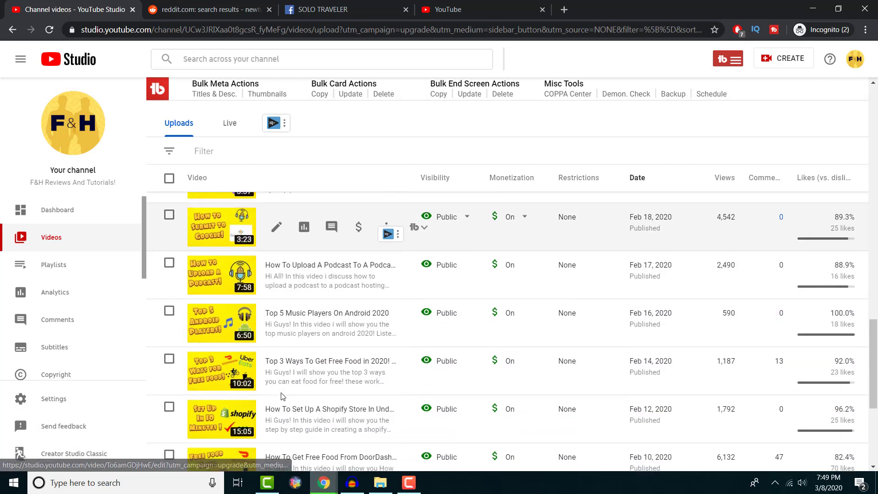
scroll("down", 3)
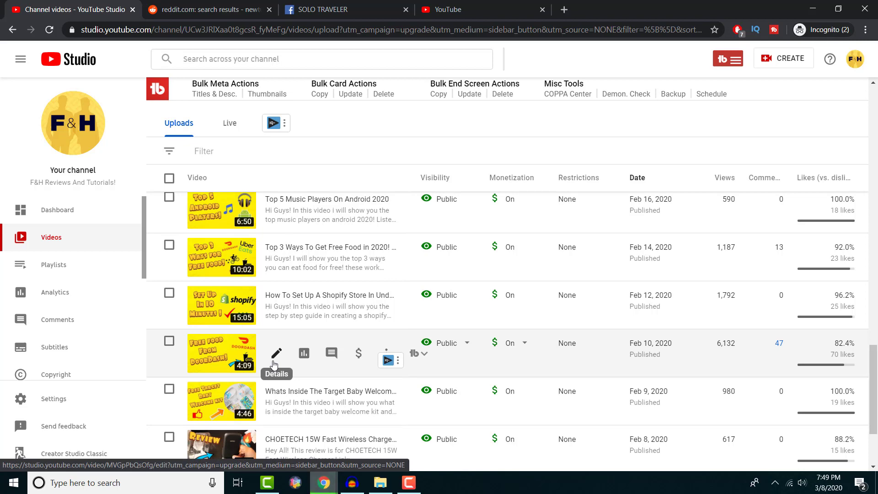
Review the DoorDash free food video's details, scrolling through its description to thumbnail and audience settings.
left_click(275, 353)
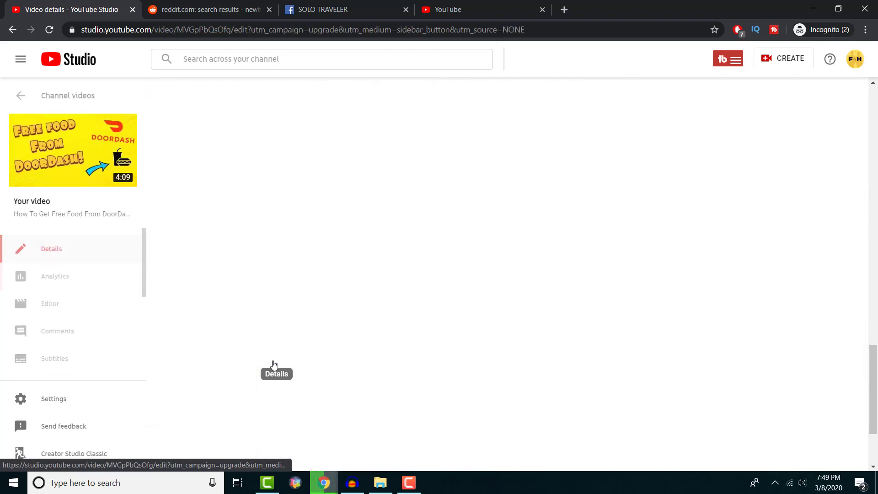
left_click(51, 248)
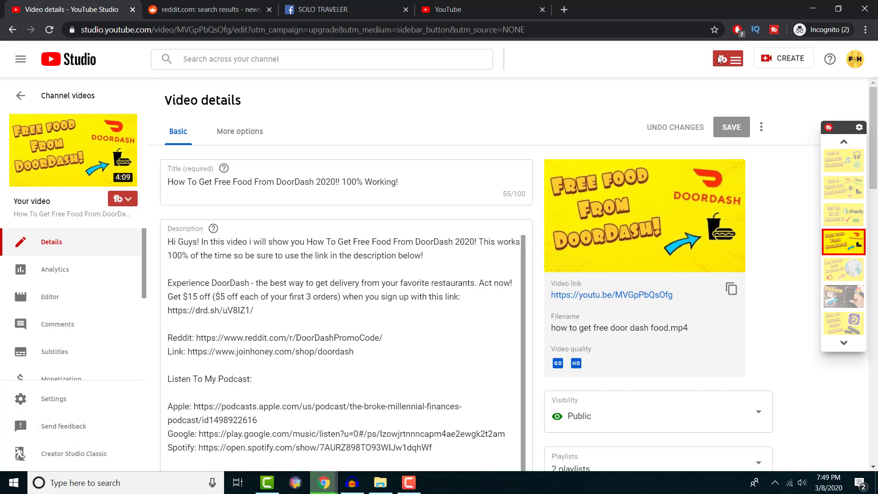
mouse_move(729, 73)
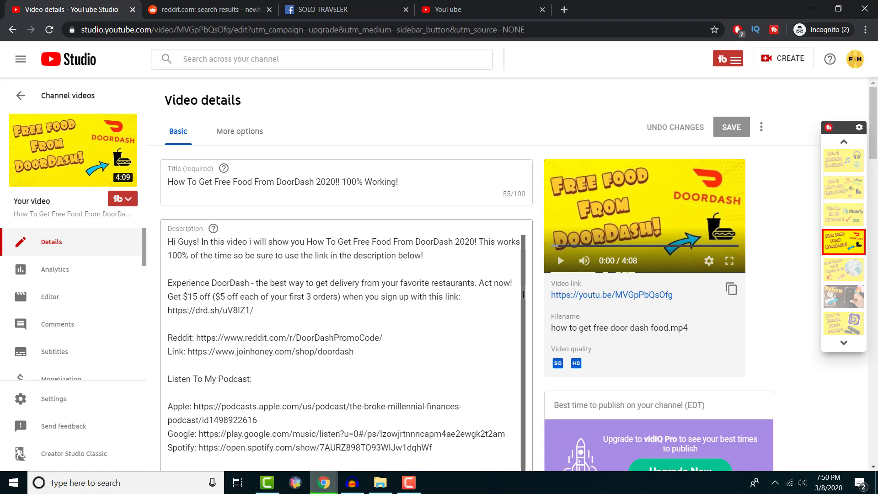
scroll("down", 3)
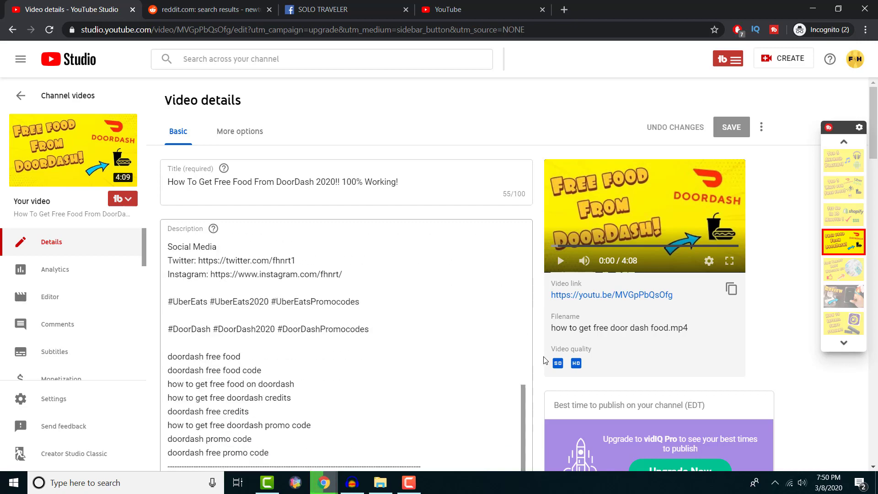
scroll("down", 3)
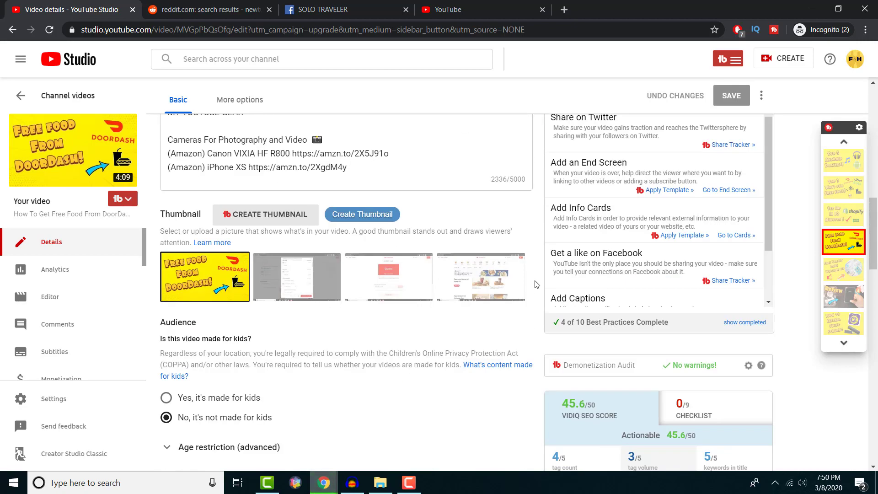
scroll("down", 3)
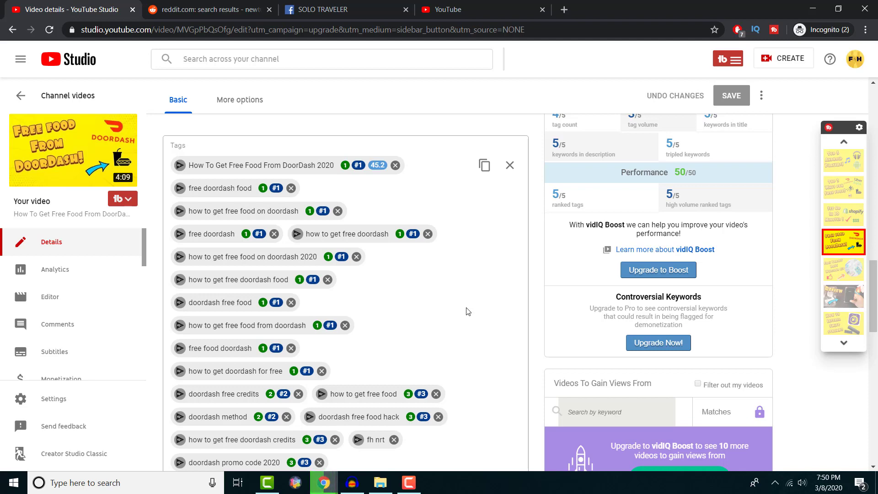
scroll("down", 3)
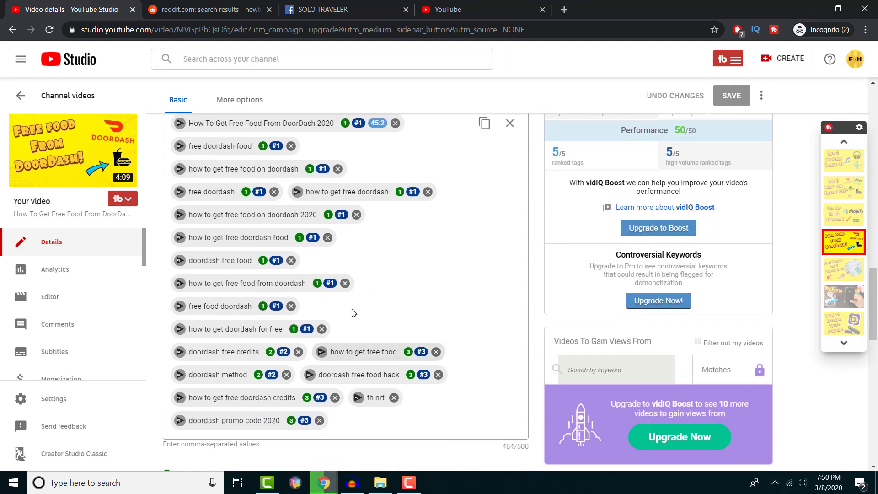
scroll("down", 3)
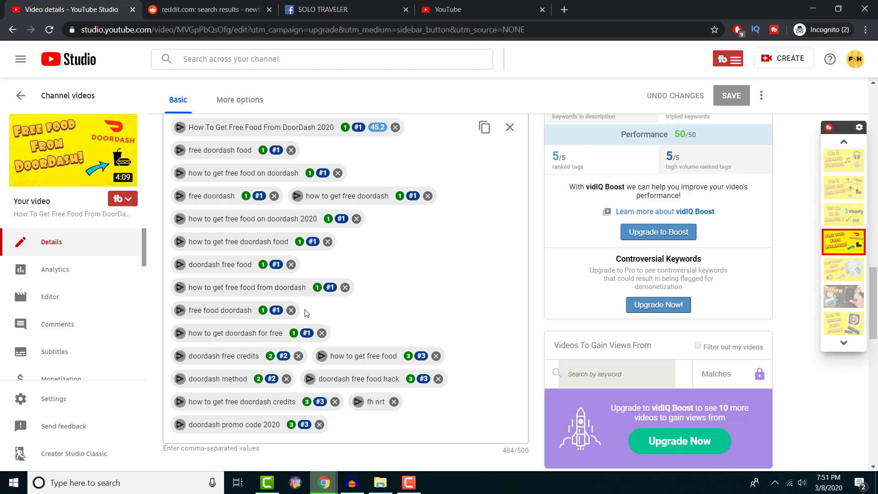
mouse_move(239, 398)
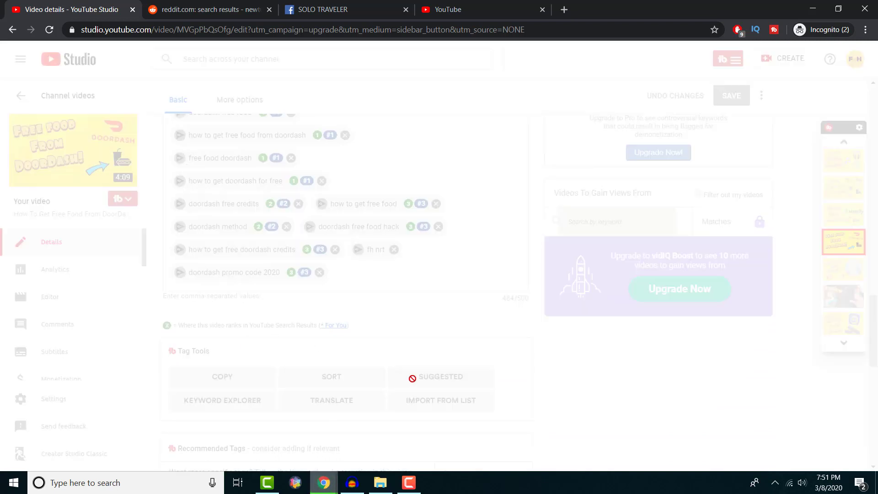
left_click(440, 376)
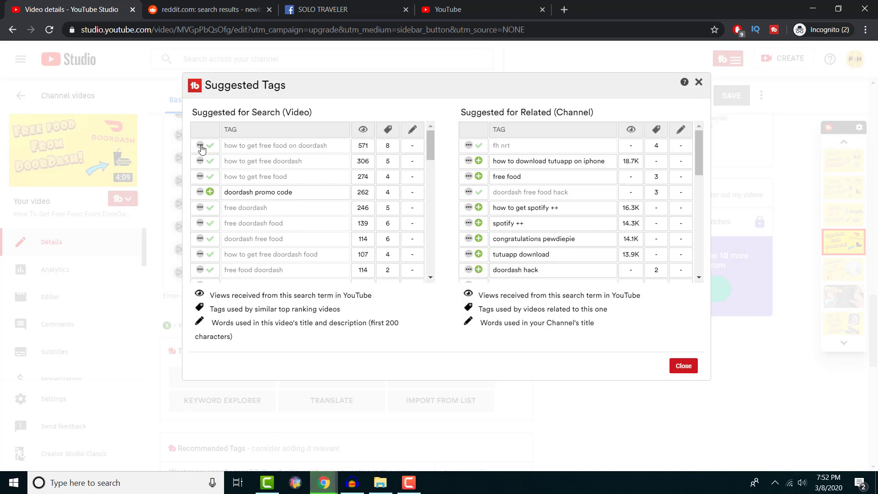
left_click(199, 146)
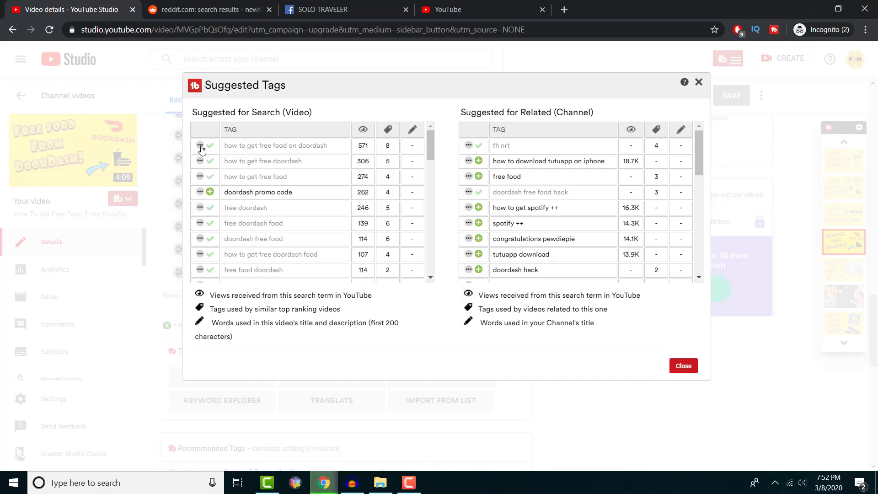
mouse_move(249, 174)
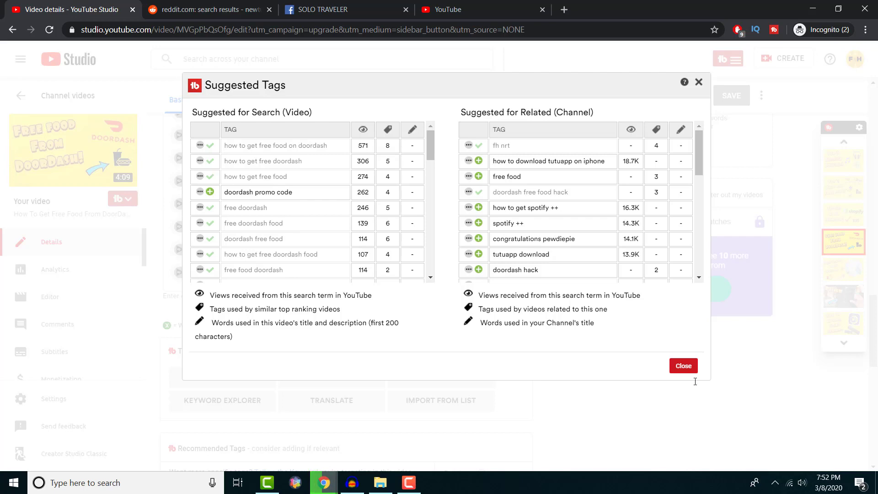
left_click(682, 366)
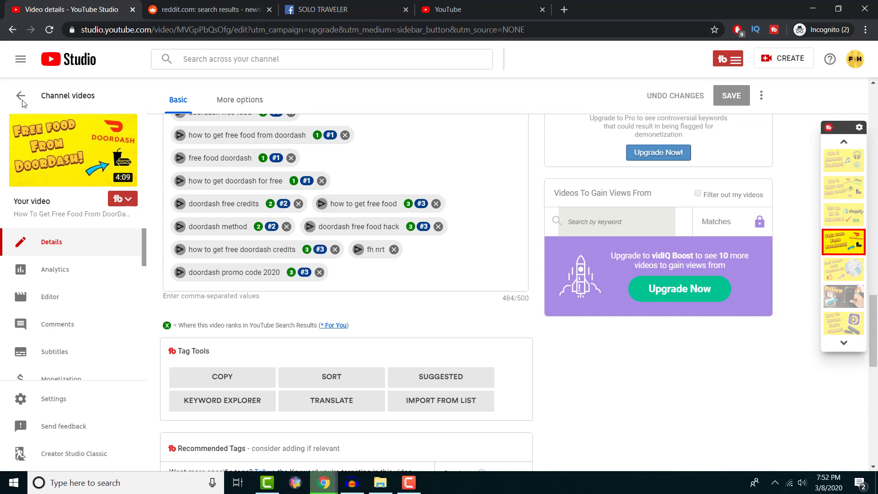
Return to the channel's video list before viewing Reddit's newtuber community results.
left_click(208, 9)
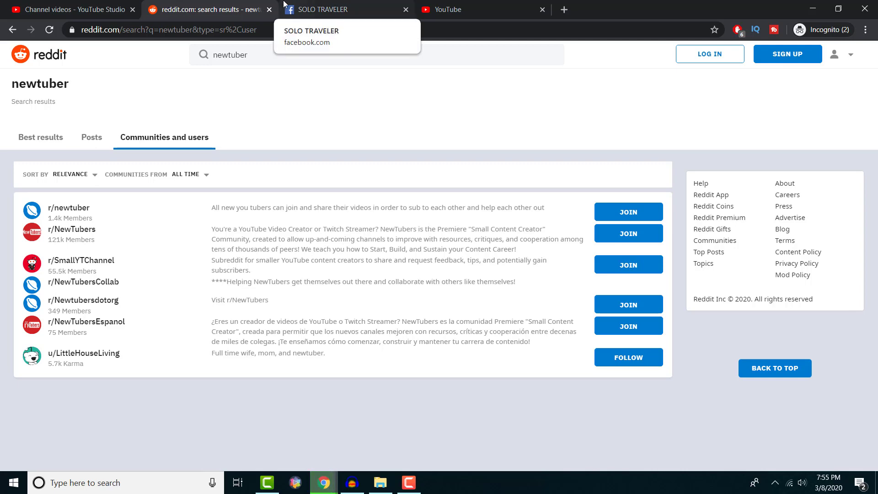
Browse the SOLO TRAVELER group's 'youtube' search results showing members' channel-promotion posts.
left_click(346, 9)
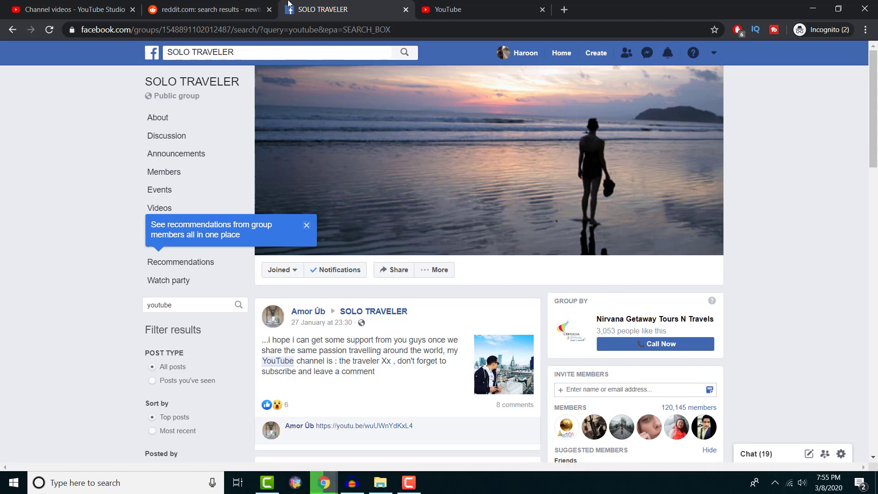
scroll("down", 3)
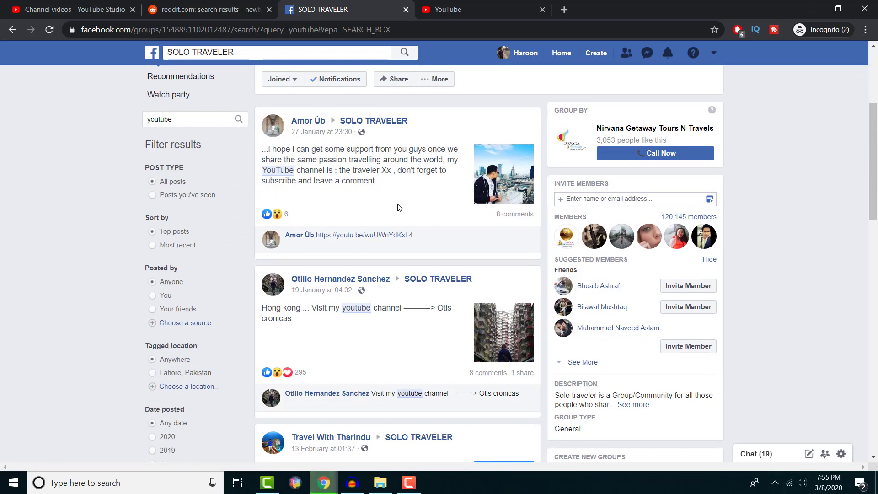
scroll("down", 3)
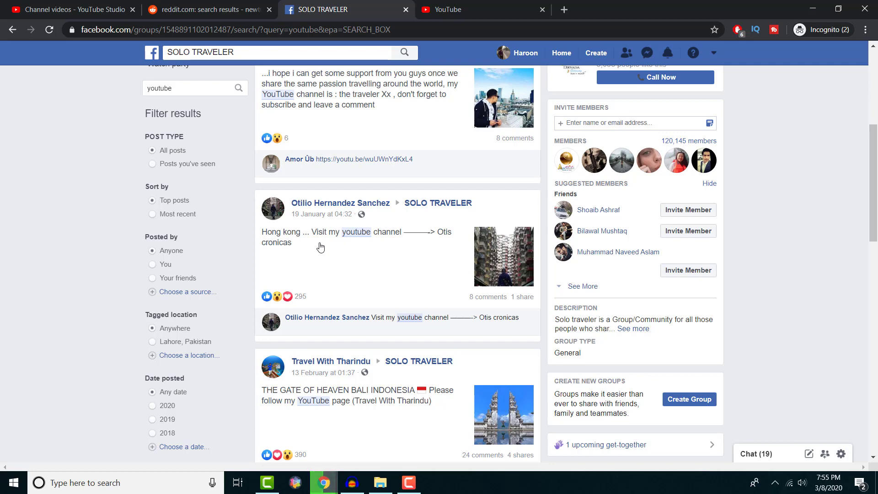
scroll("down", 3)
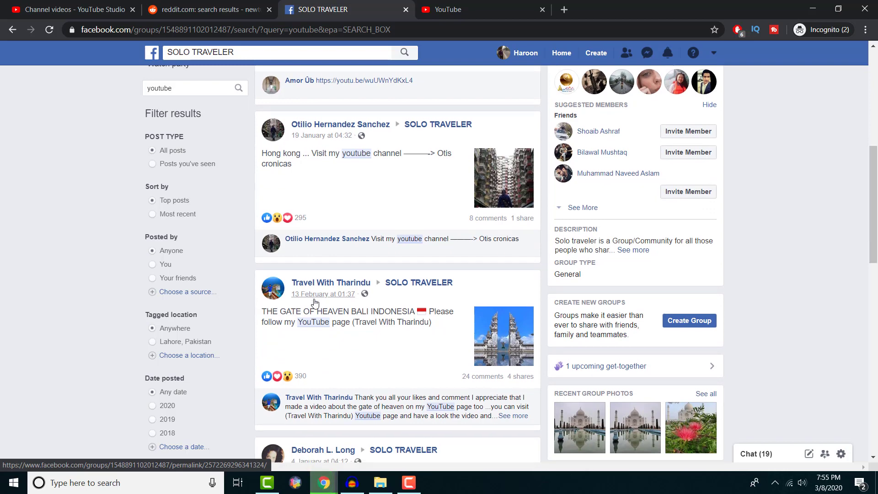
scroll("down", 3)
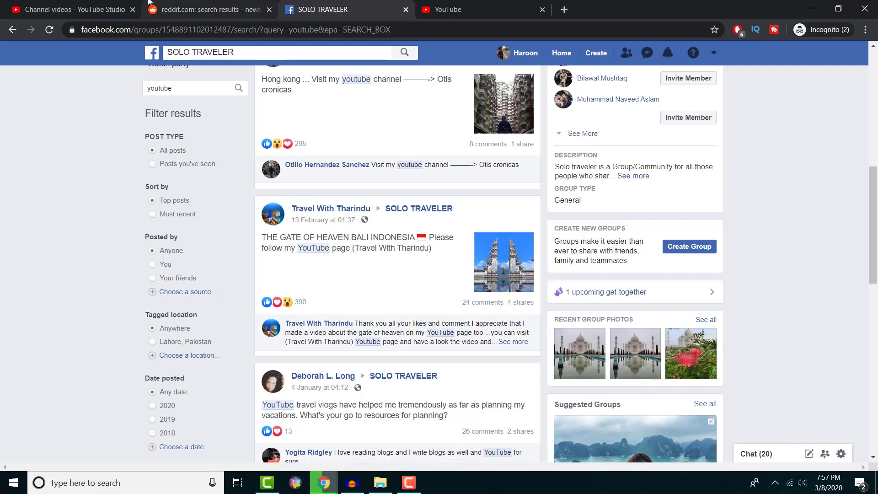
key("ctrl+a")
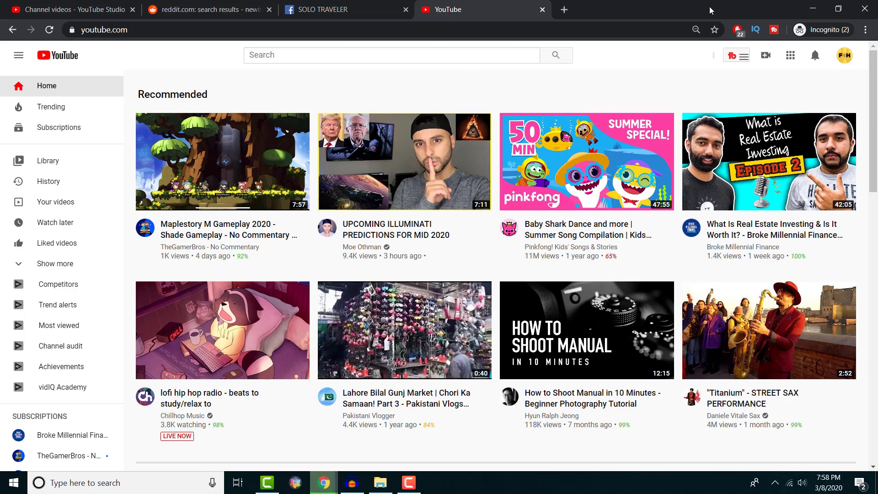
mouse_move(403, 161)
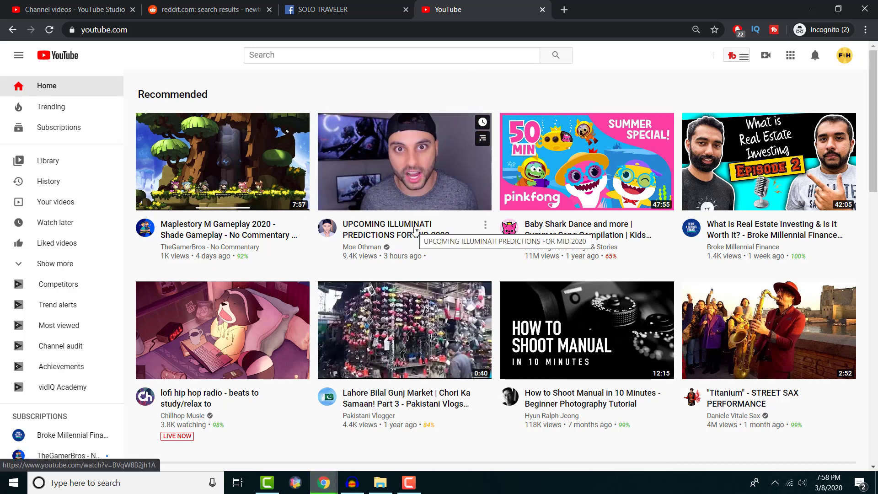